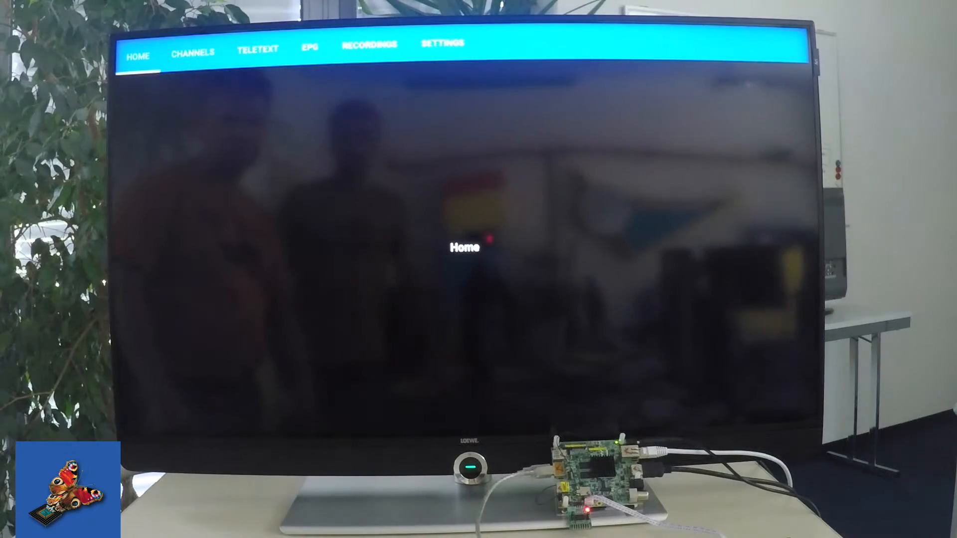
# Step: Select BR Süd HD from the Channels tab and show its Bayerntext teletext page 100
pyautogui.click(192, 49)
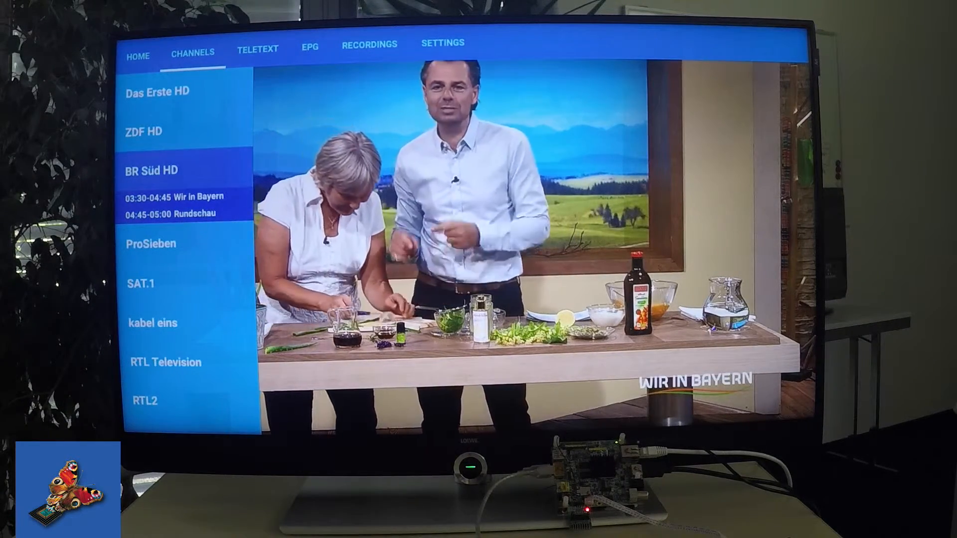
pyautogui.click(258, 49)
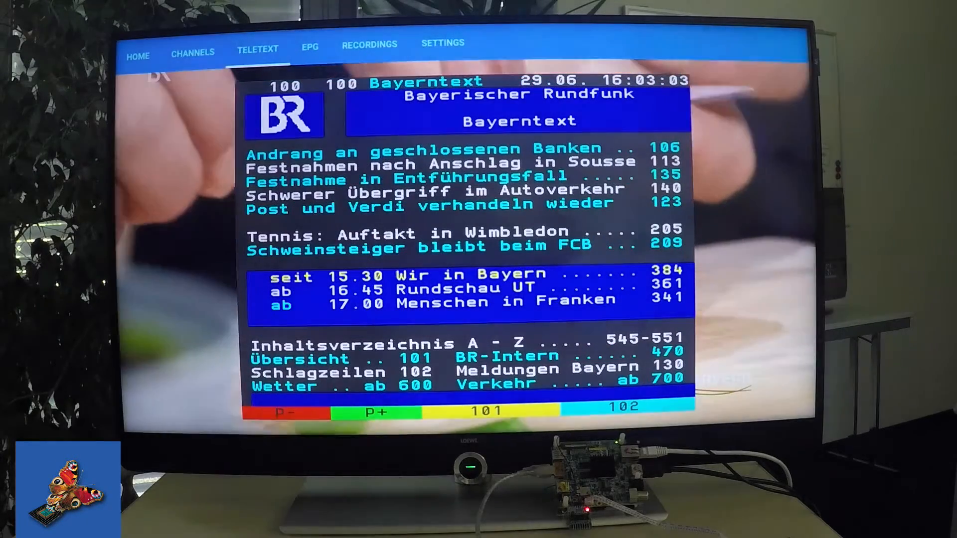